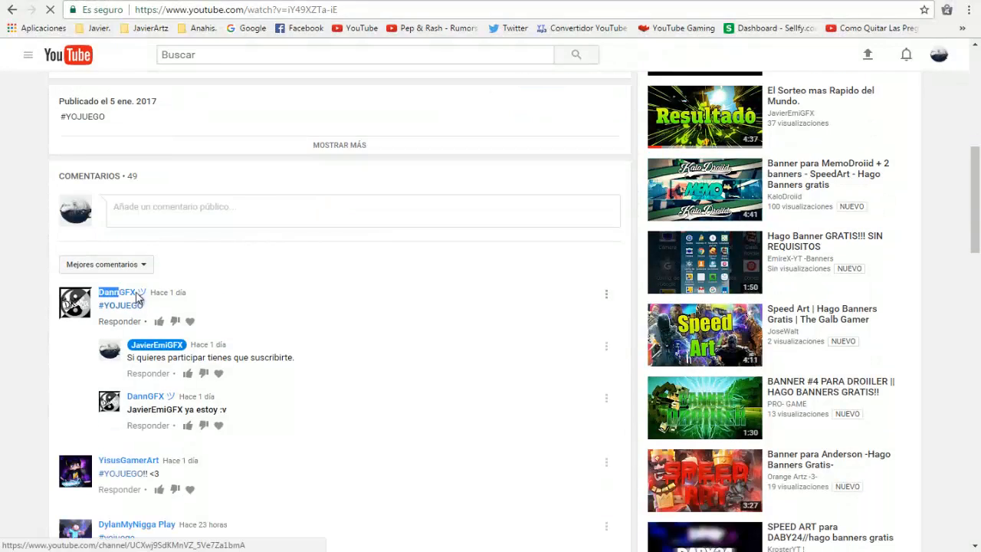
mouse_move(101, 429)
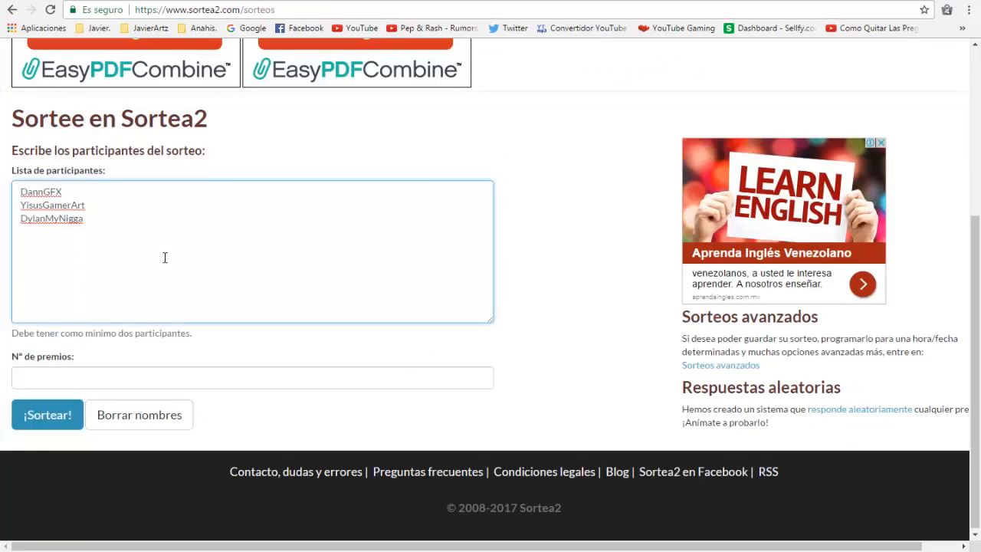
text(Lucas Coronel)
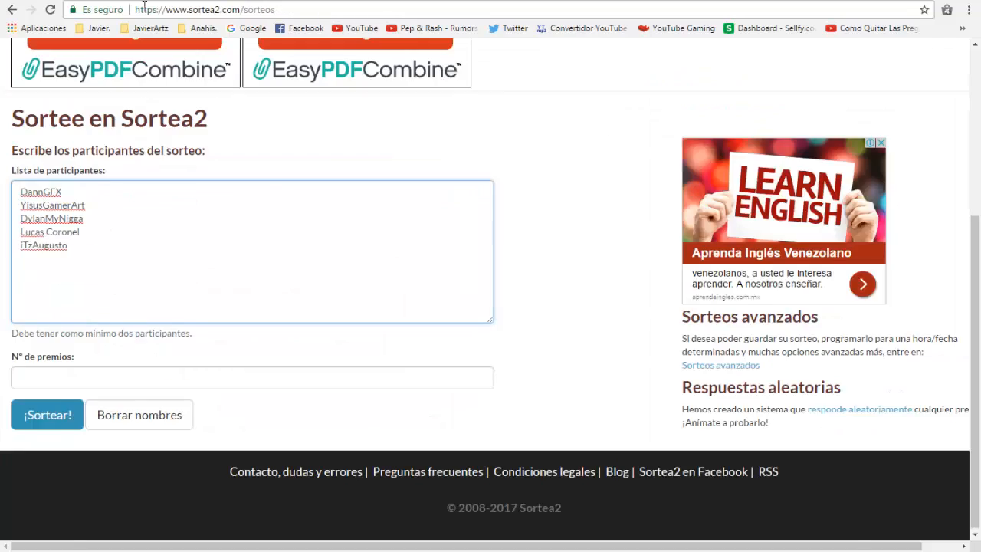
text(Zick_Black)
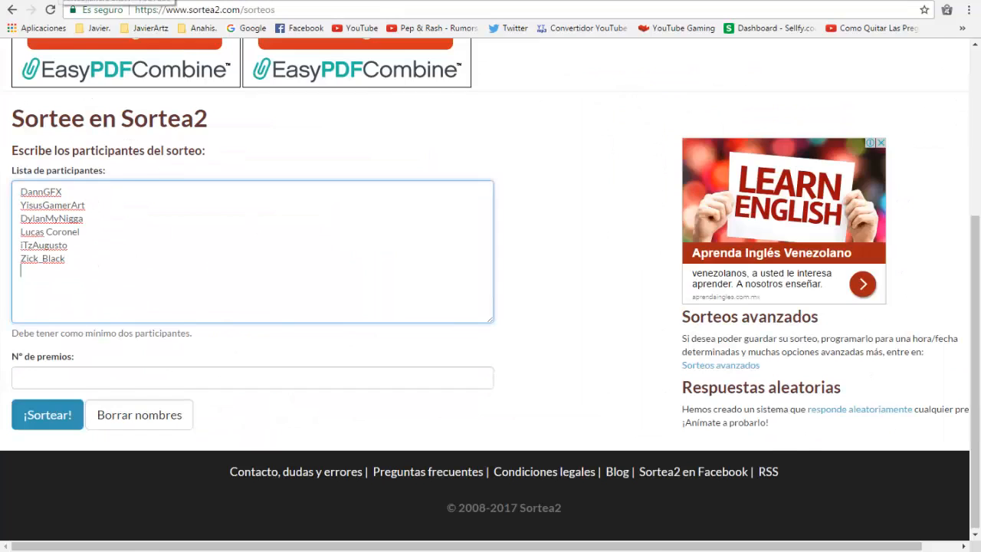
text(vlogs,musica,retos etc)
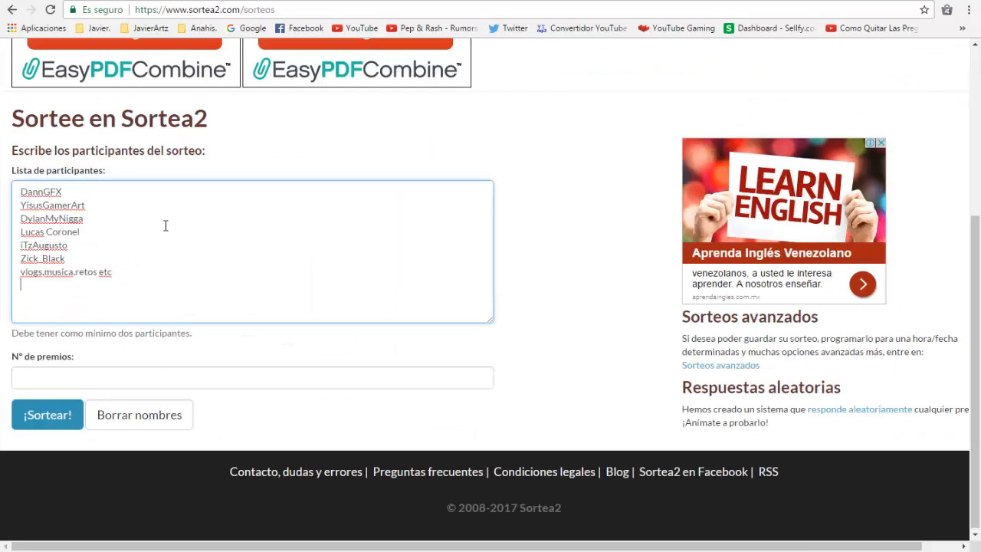
text(ipadoju365)
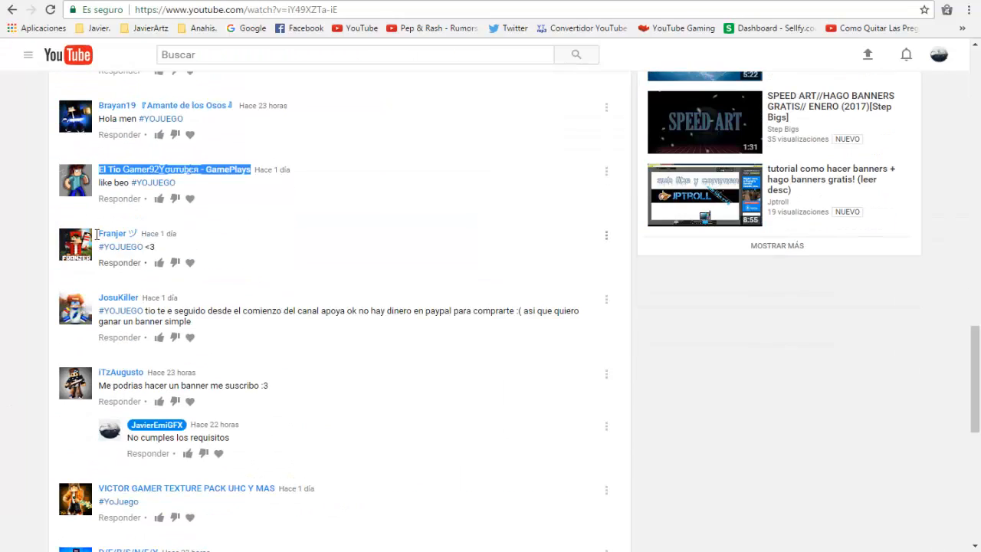
- Scroll further down the YouTube comments to find more commenter usernames
scroll(down, 3)
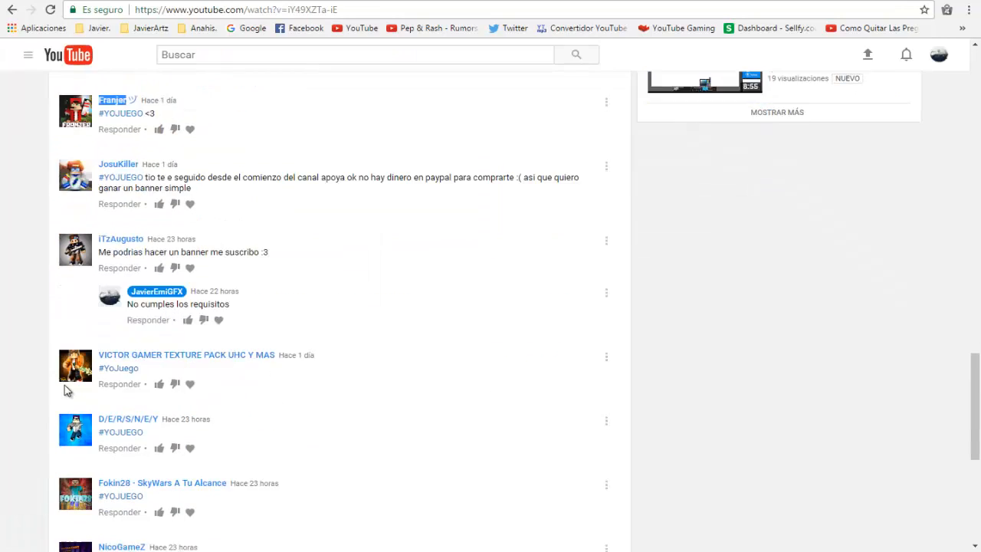
scroll(down, 3)
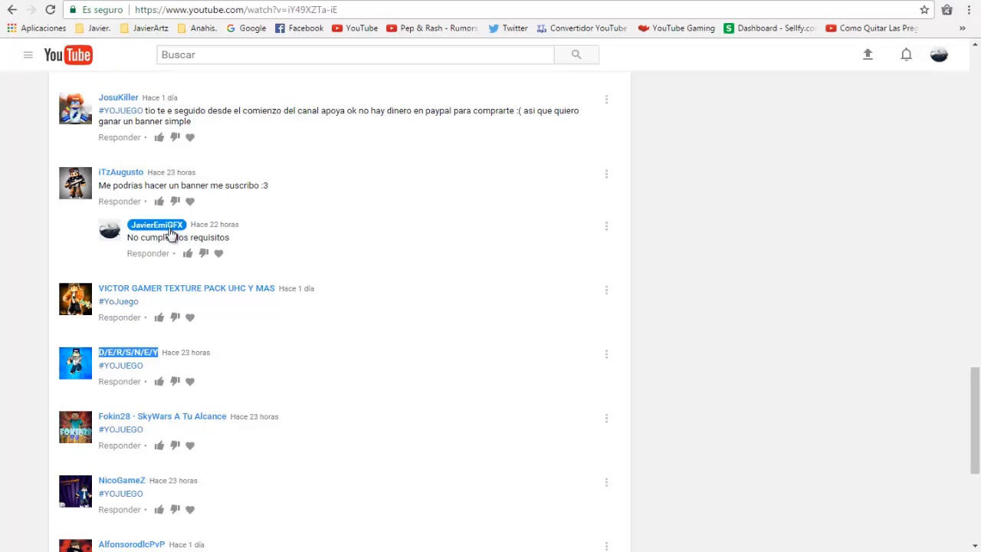
scroll(down, 3)
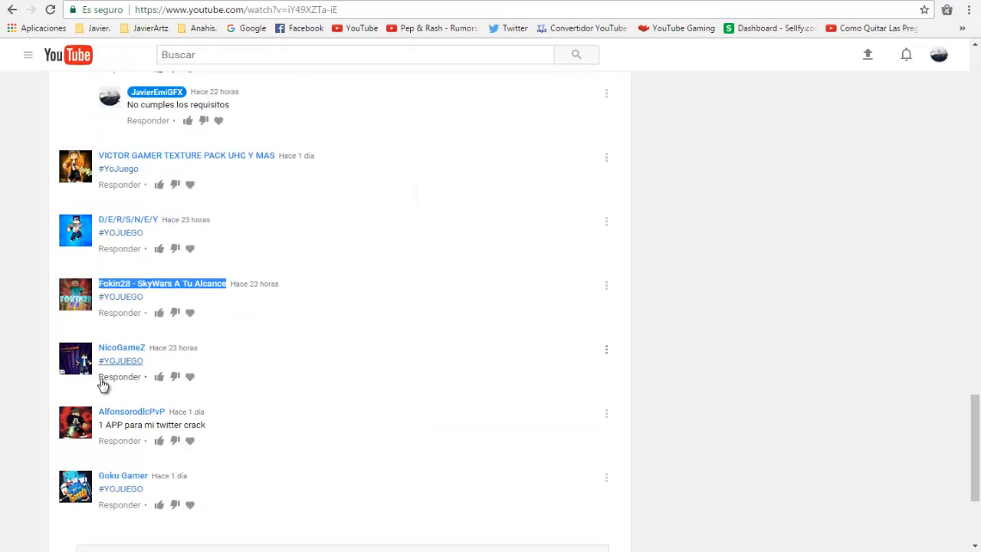
scroll(down, 3)
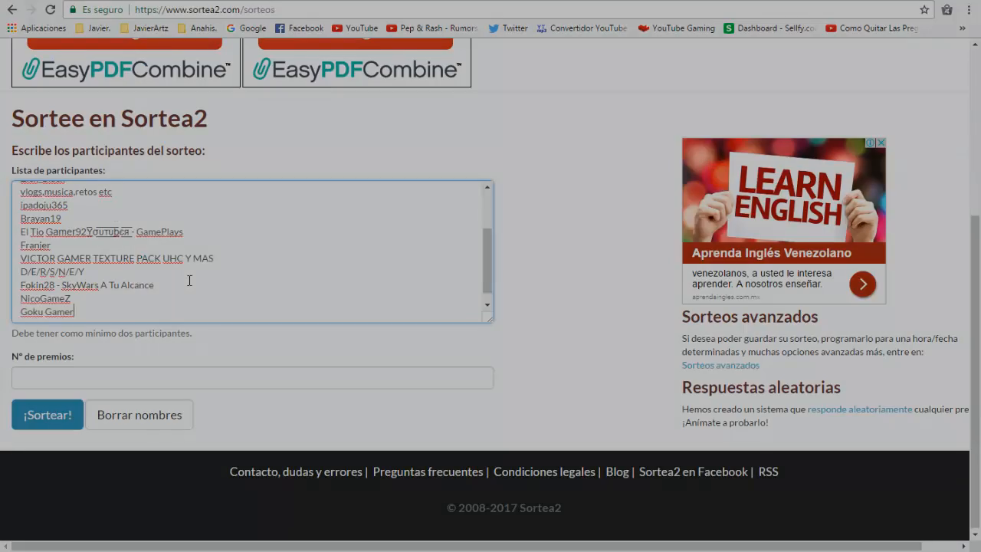
- Set 'Nº de premios' to 2 and run the draw with '¡Sortear!'
click(253, 377)
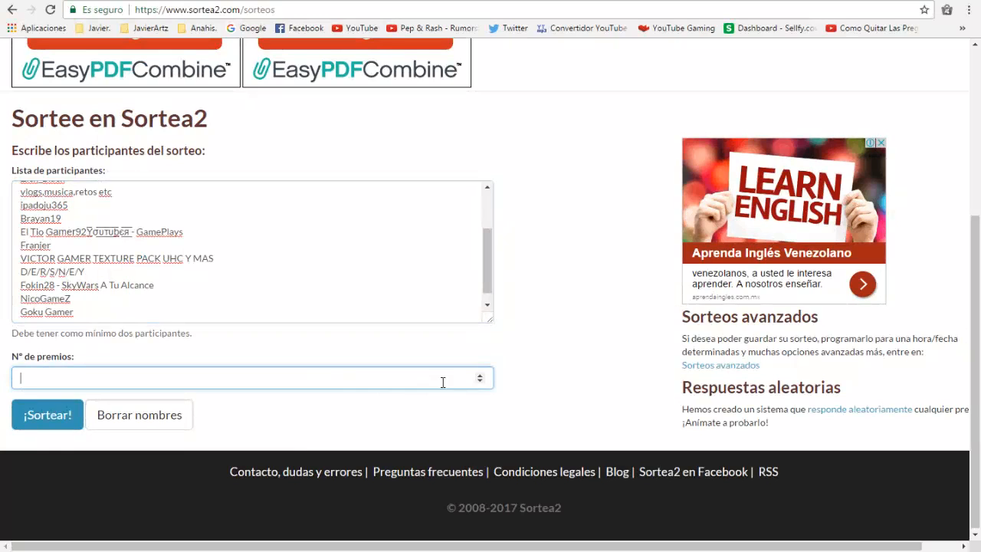
text(2)
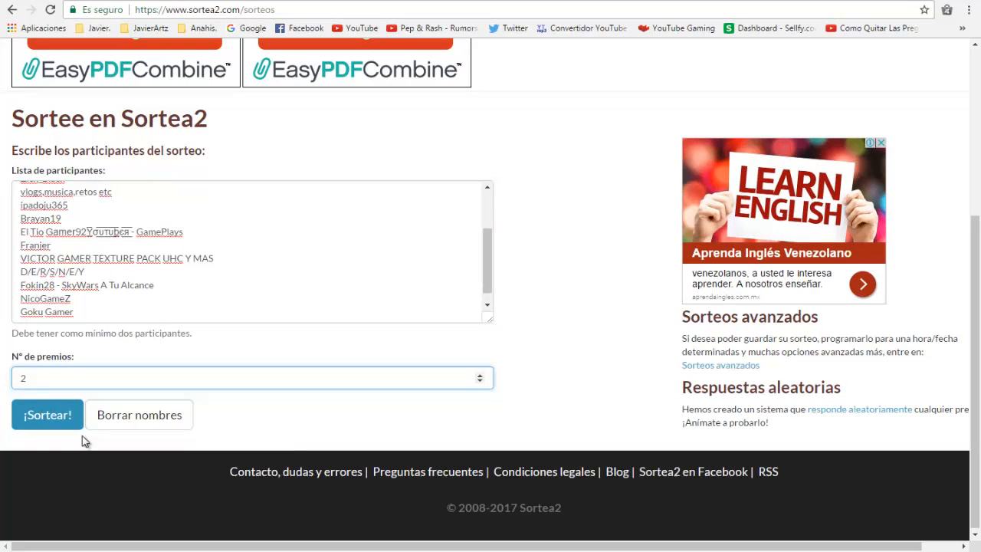
mouse_move(175, 413)
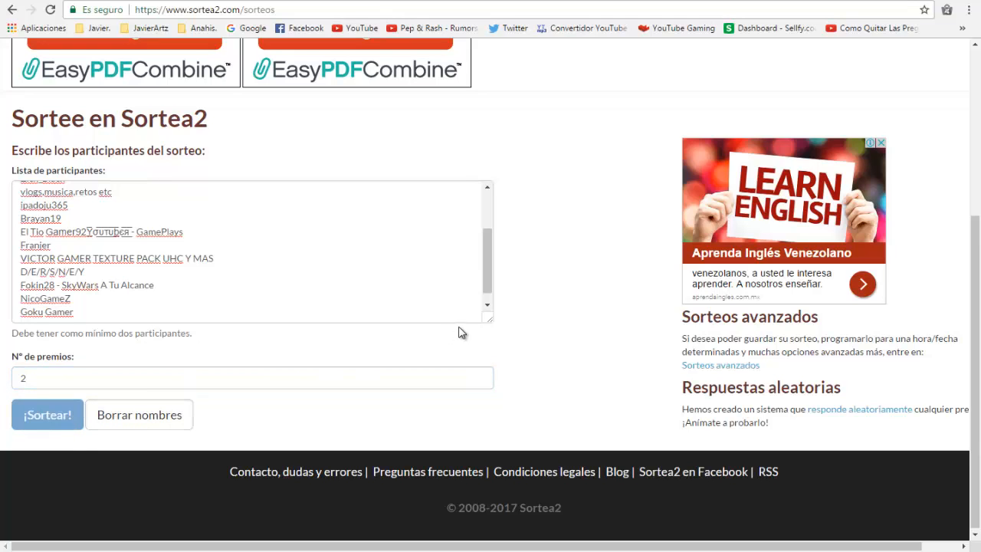
click(46, 414)
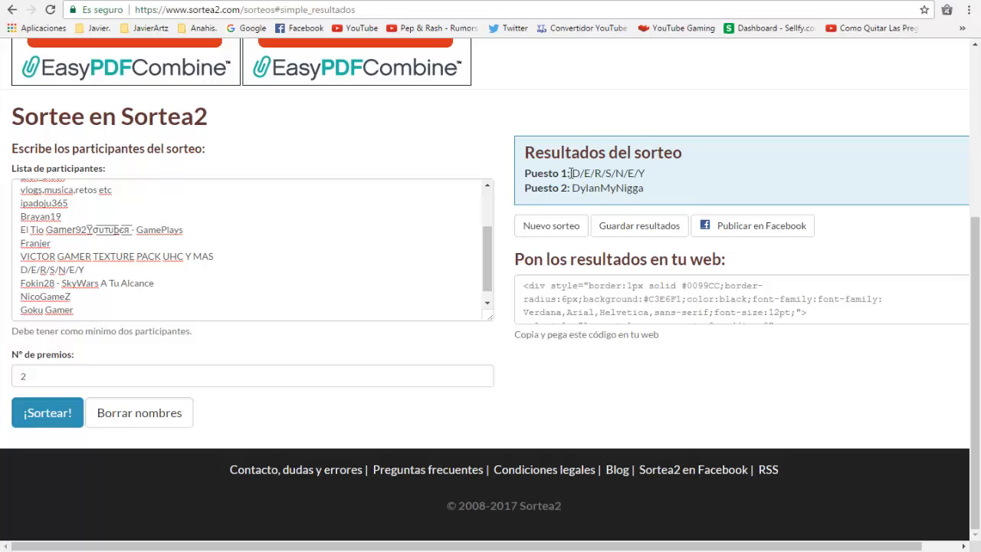
- Select the winner lines D/E/R/S/N/E/Y (1st) and DylanMyNigga (2nd) in the results
drag(573, 172, 644, 187)
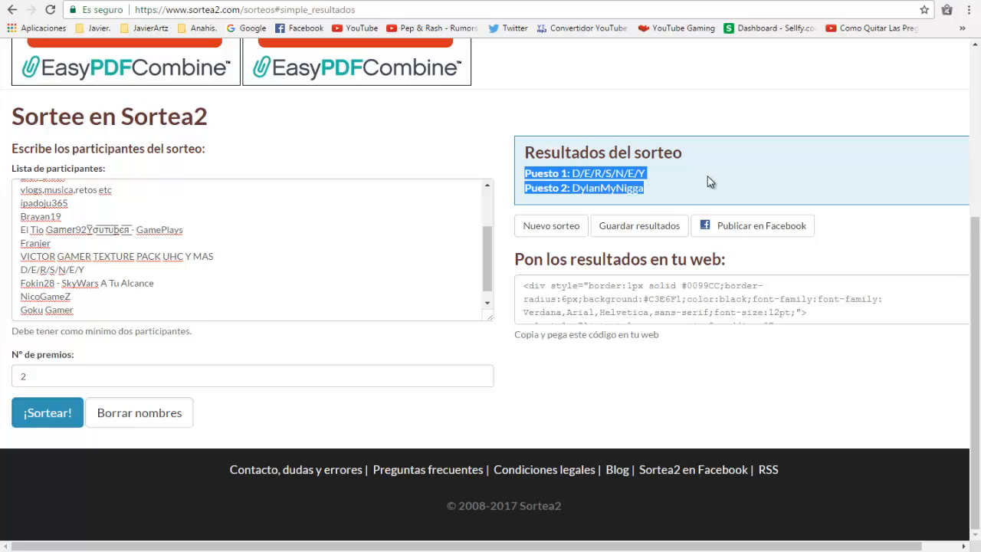
mouse_move(719, 181)
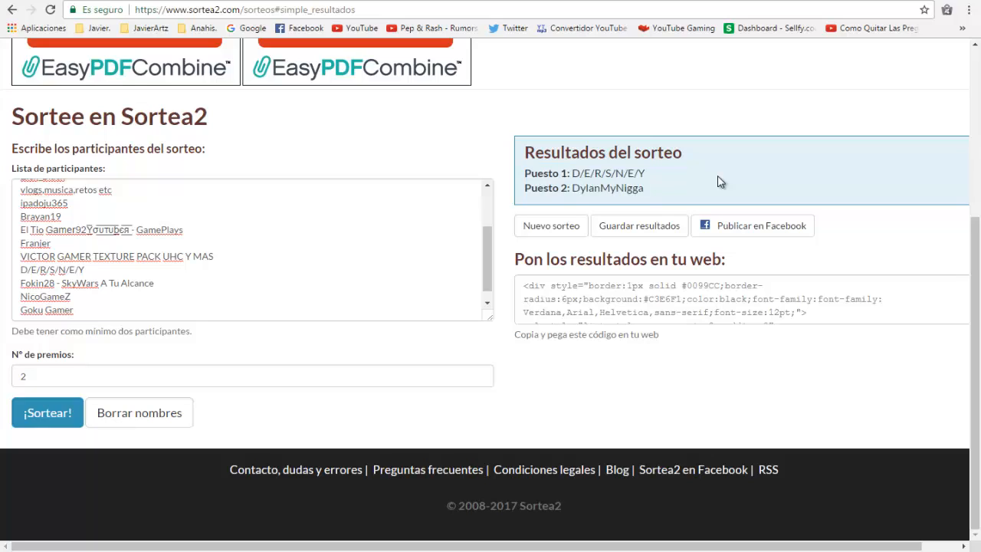
mouse_move(414, 423)
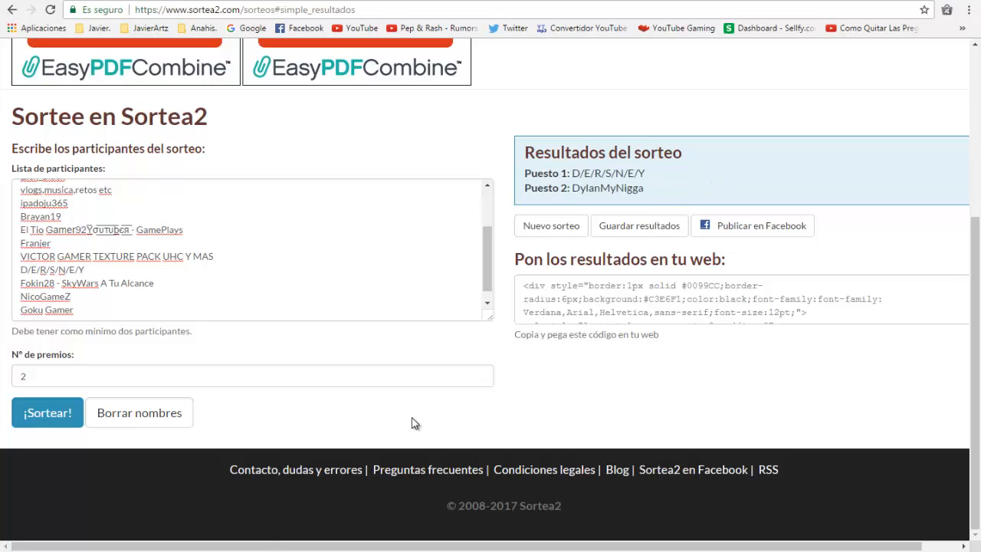